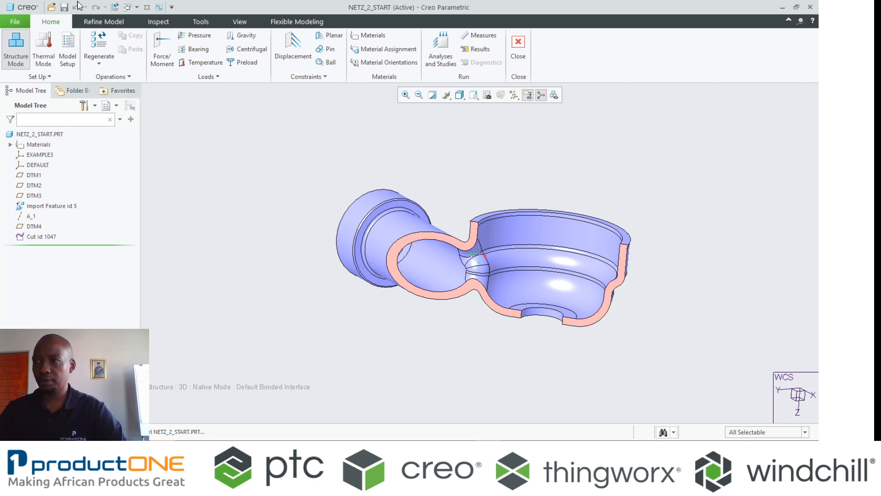
Step: Assign a material to the sectioned part via Material Assignment for the structural study
left_click(100, 22)
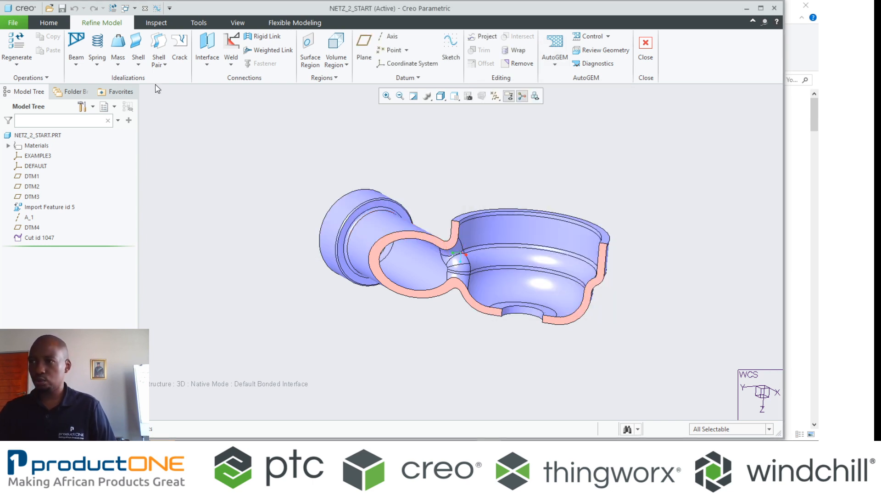
left_click(49, 22)
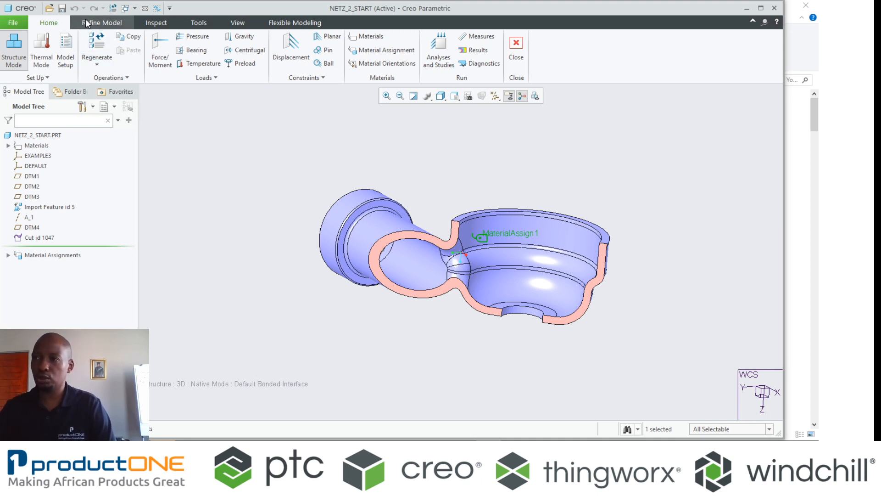
left_click(101, 22)
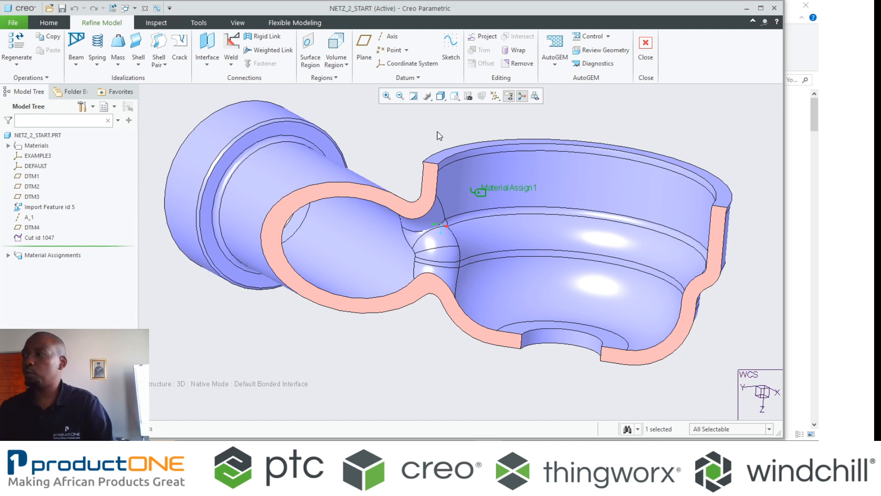
Step: Run AutoGEM on all geometry, locate the failing surface near the neck in Diagnostics, and dismiss the results
left_click(553, 45)
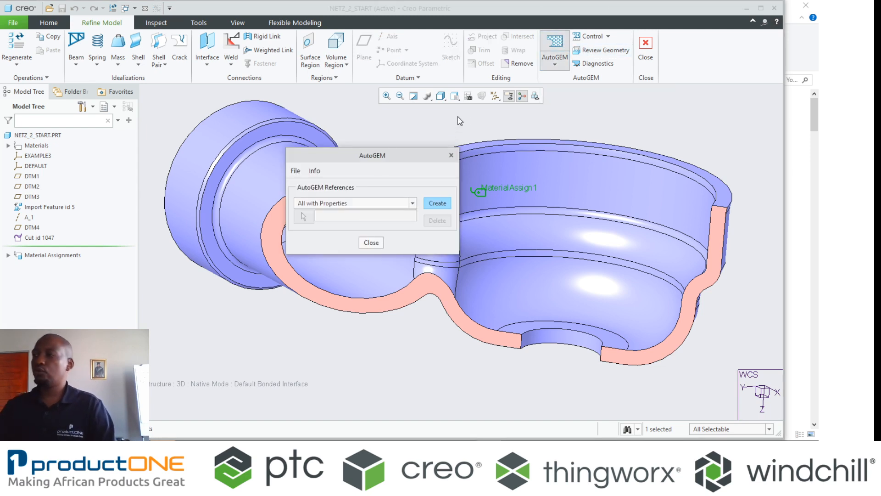
left_click(436, 203)
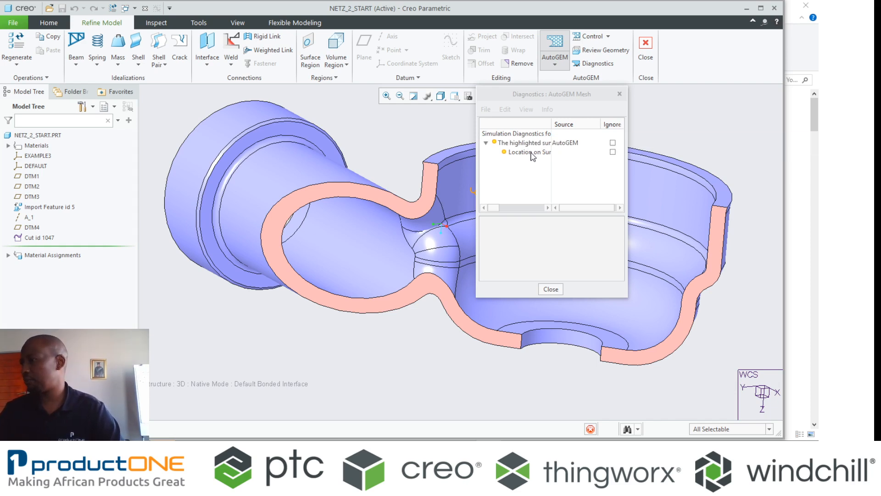
left_click(528, 152)
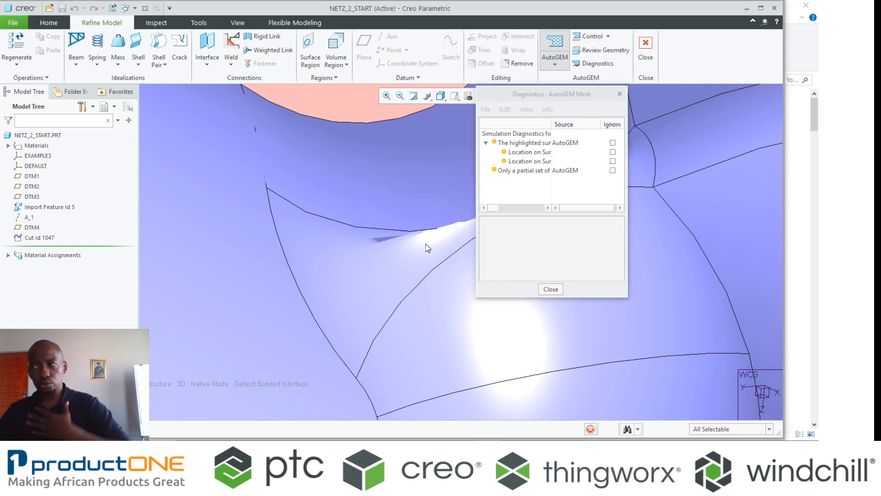
mouse_move(423, 250)
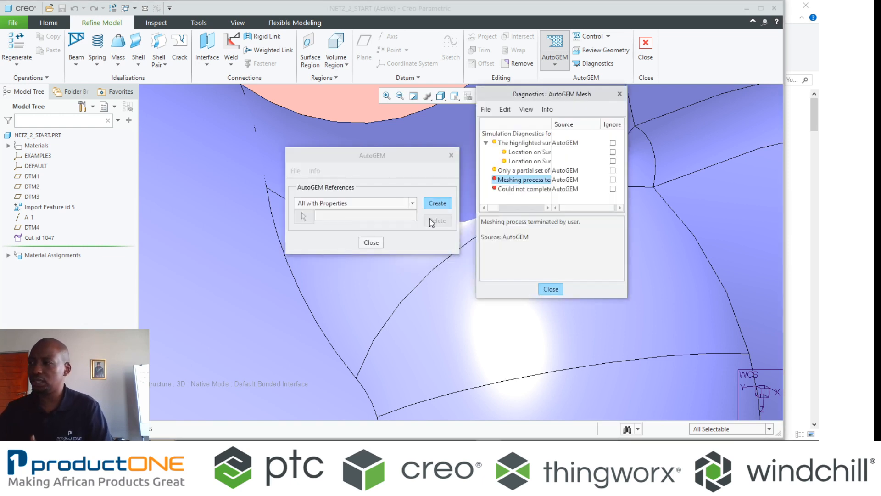
left_click(550, 288)
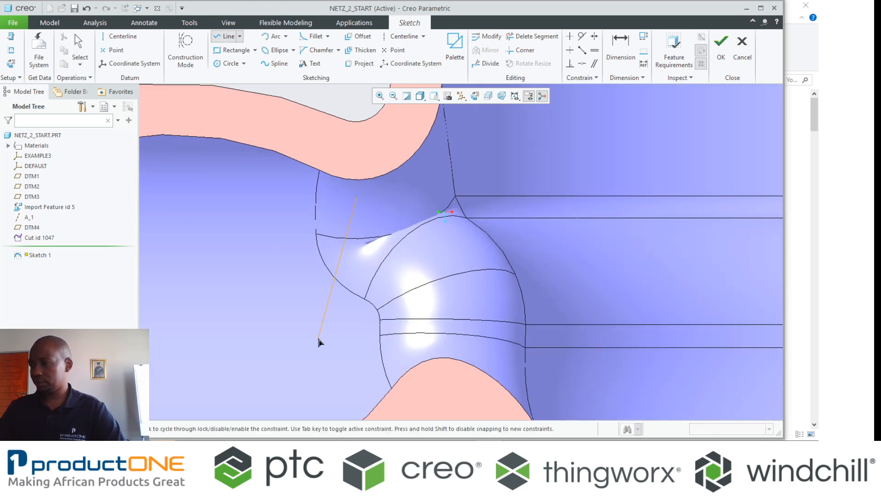
Step: Finish the closed four-line outline around the faulty neck-to-bowl surface and select the sketch
left_click(525, 339)
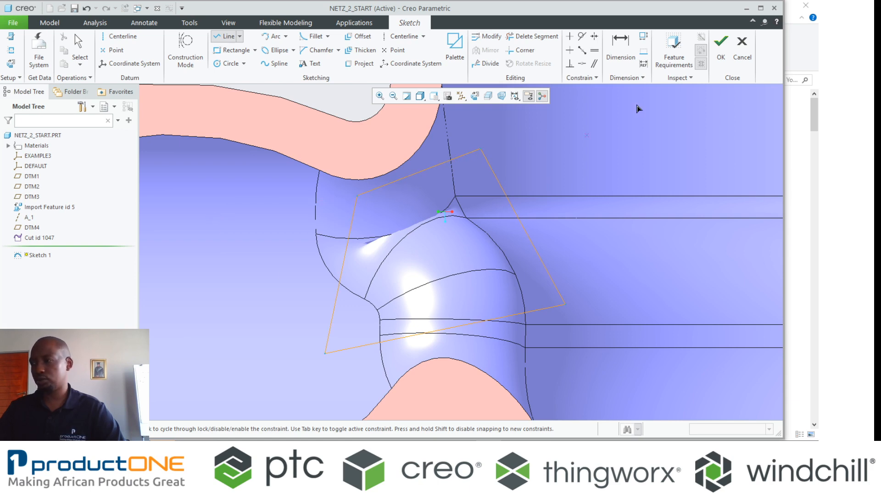
left_click(720, 51)
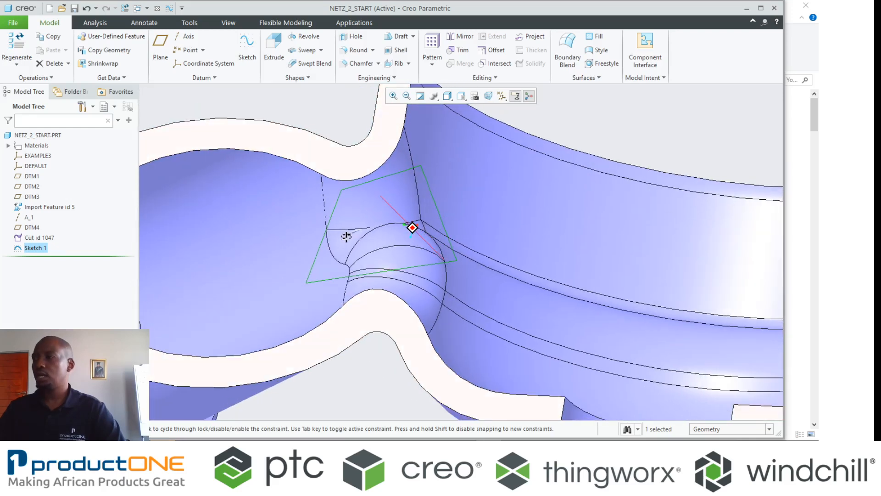
left_click(533, 35)
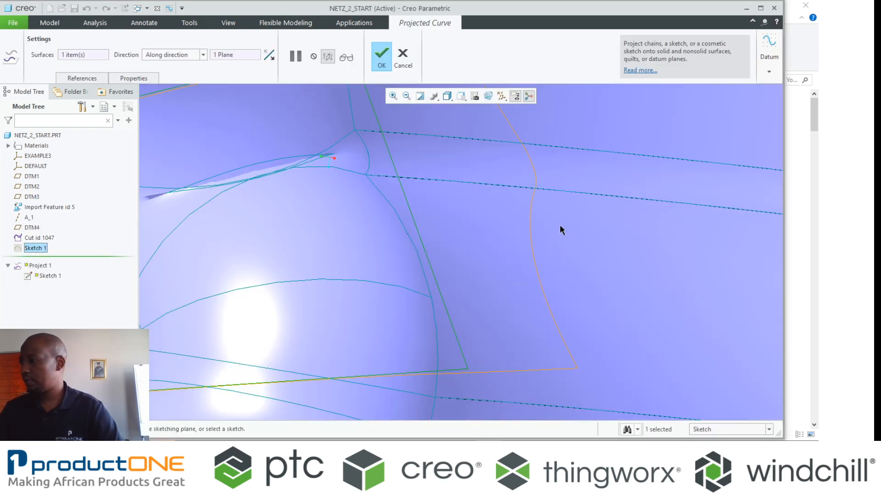
Step: Confirm the projection of the outline onto the problem surface along the sketch-plane direction
left_click(381, 54)
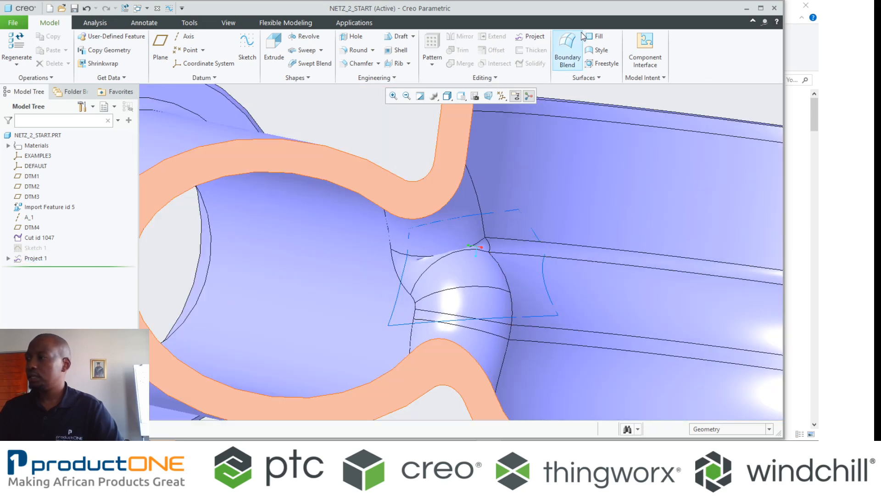
Step: Create Boundary Blend 1 from two first-direction and two second-direction projected chains over the bad area
left_click(567, 51)
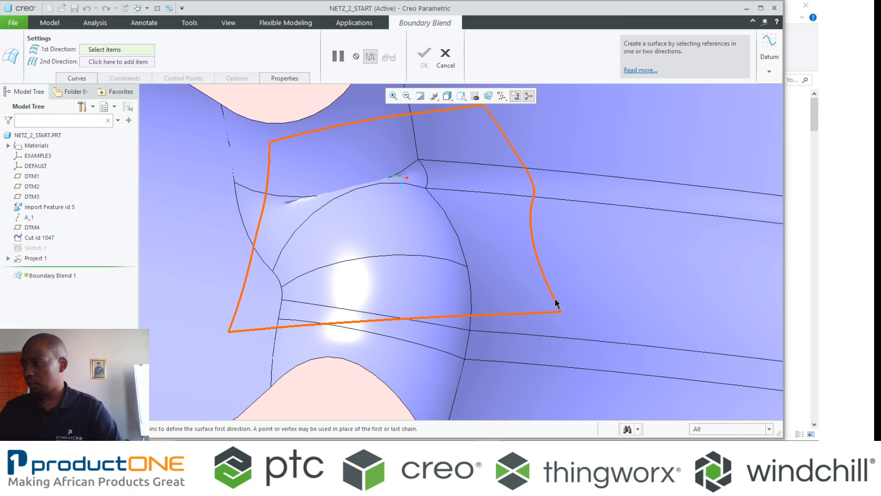
left_click(557, 305)
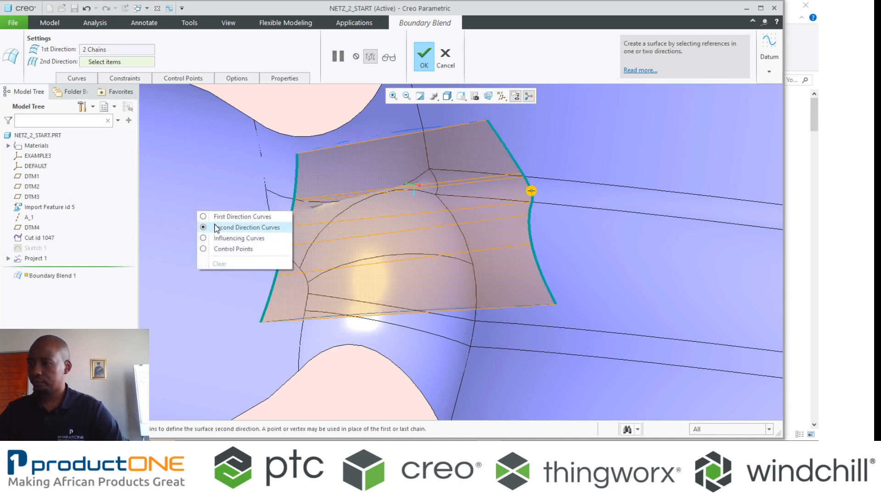
left_click(314, 152)
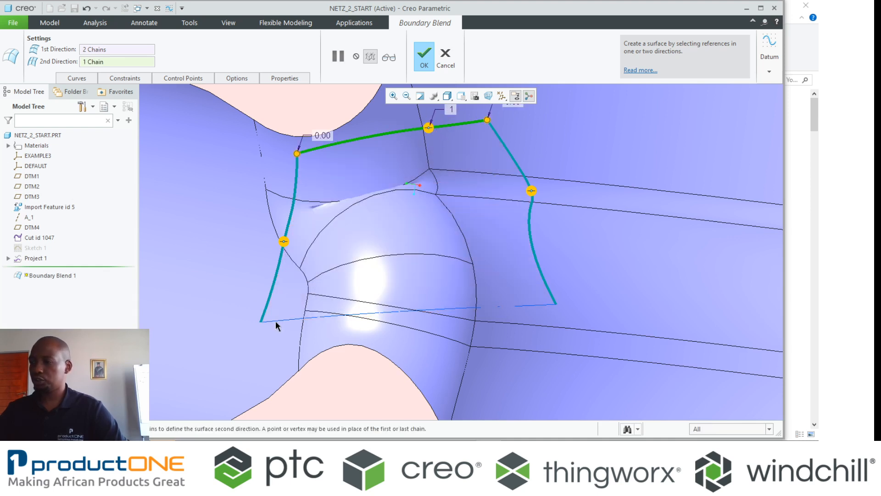
left_click(267, 318)
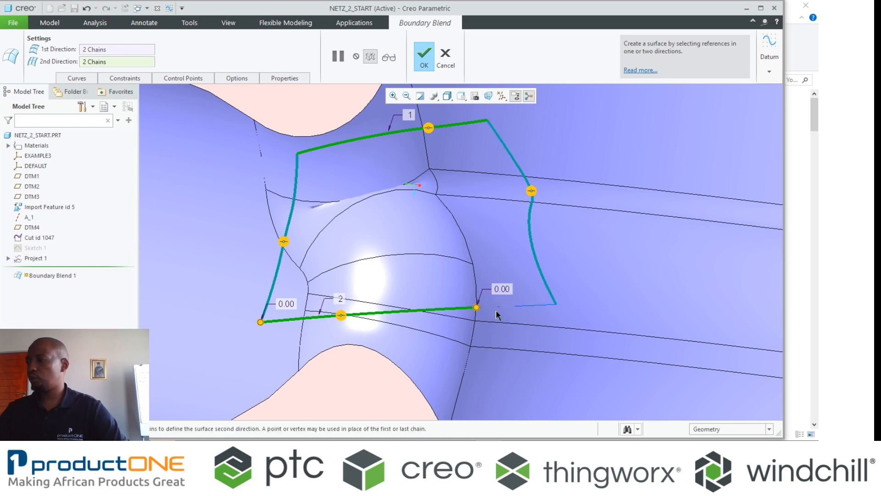
left_click(494, 307)
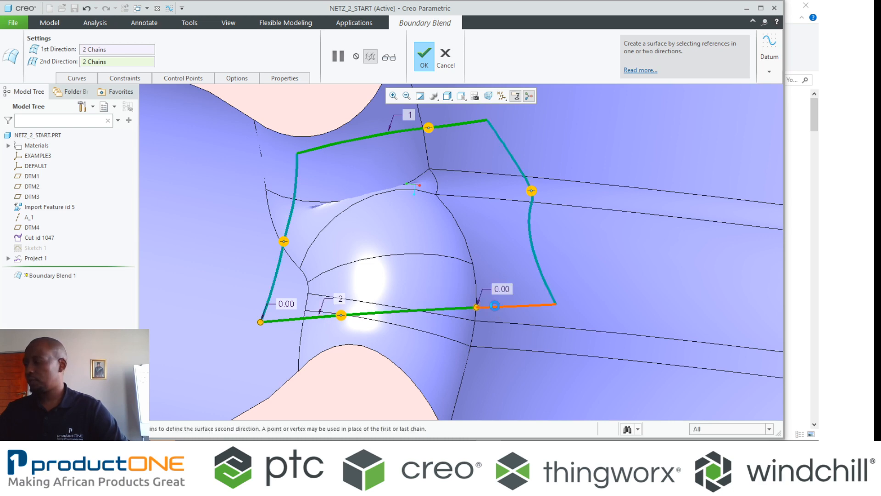
left_click(423, 55)
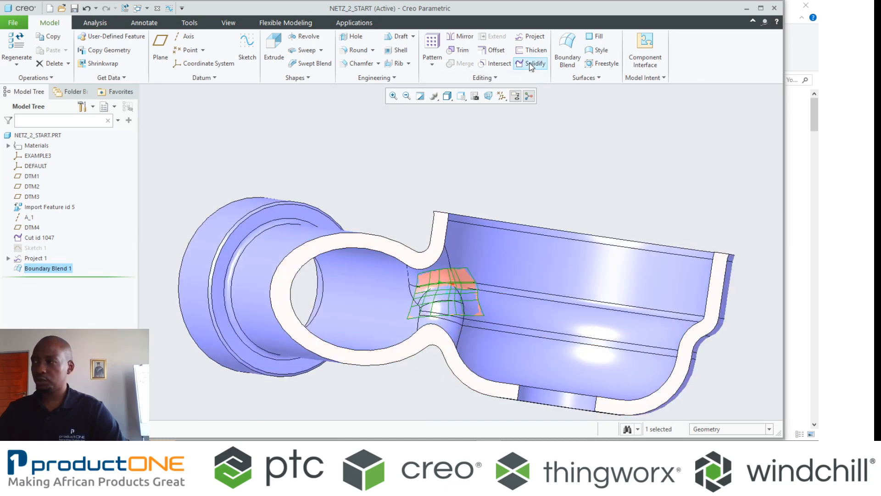
Step: Solidify Boundary Blend 1 with Replace surface and show the model in Shading With Edges
left_click(532, 63)
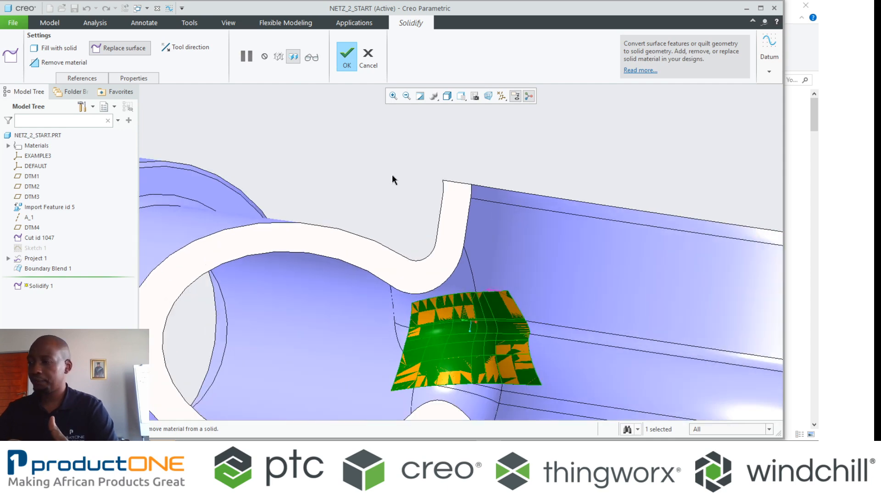
left_click(346, 52)
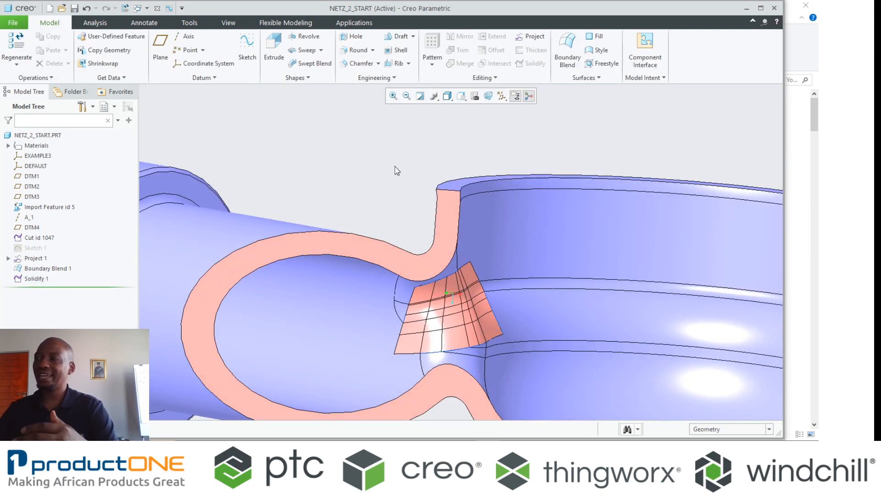
left_click(448, 95)
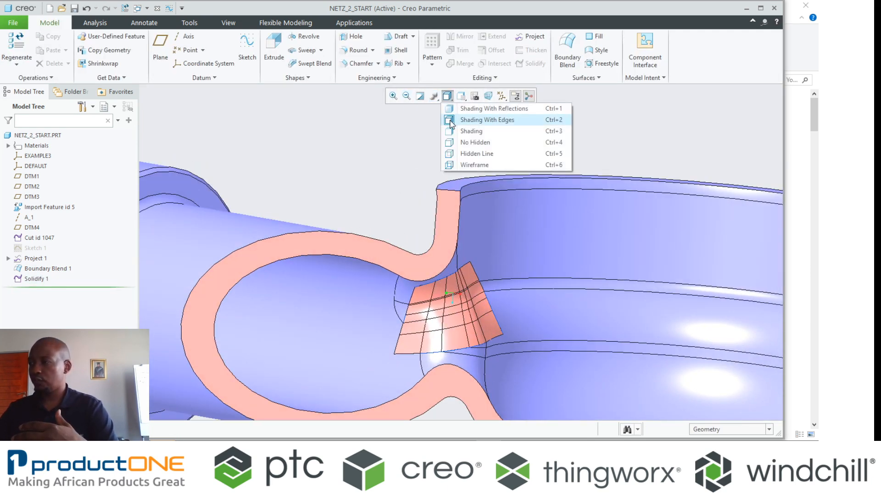
left_click(470, 131)
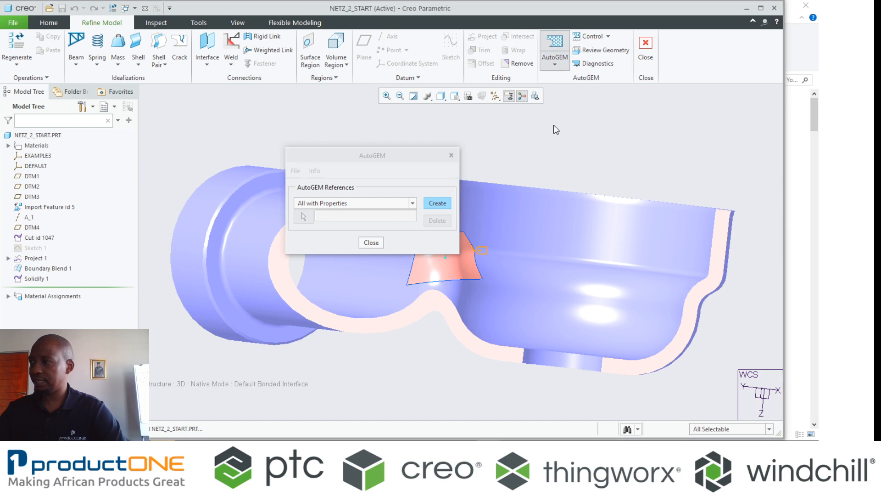
Step: Create the AutoGEM mesh on the repaired part, yielding 1402 tetra elements in the summary
left_click(371, 242)
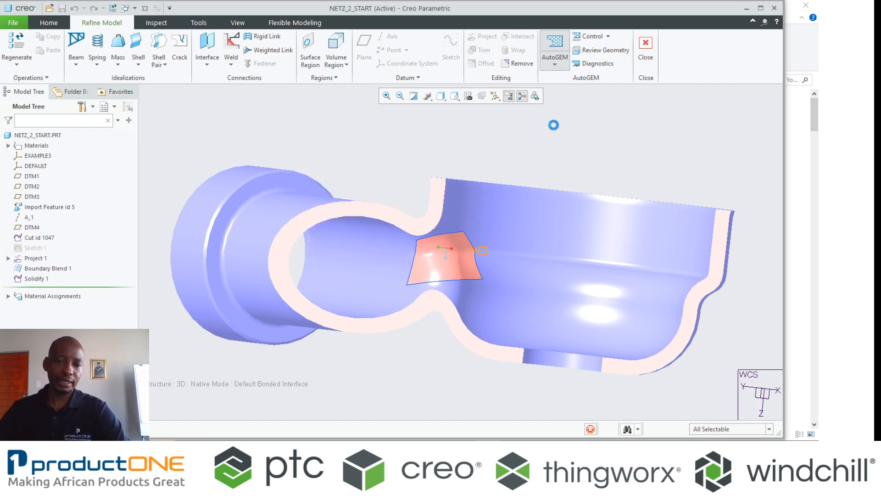
left_click(553, 57)
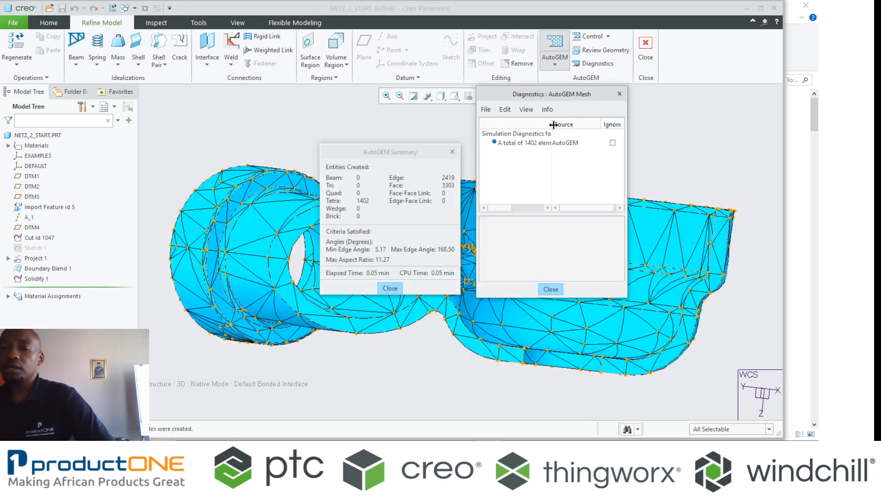